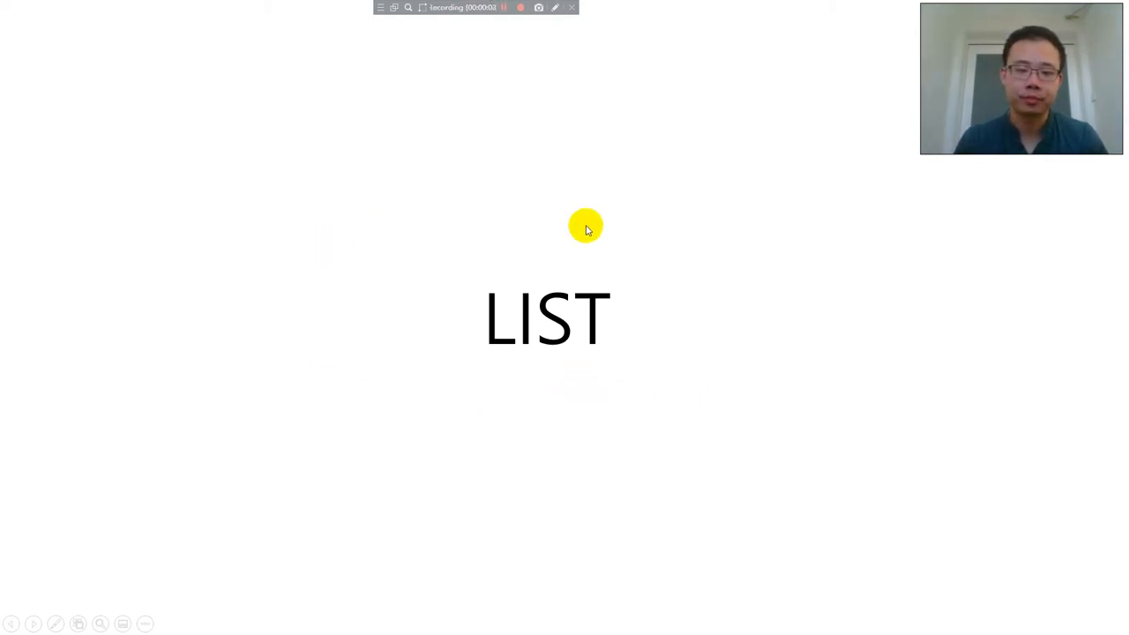
mouse_move(551, 362)
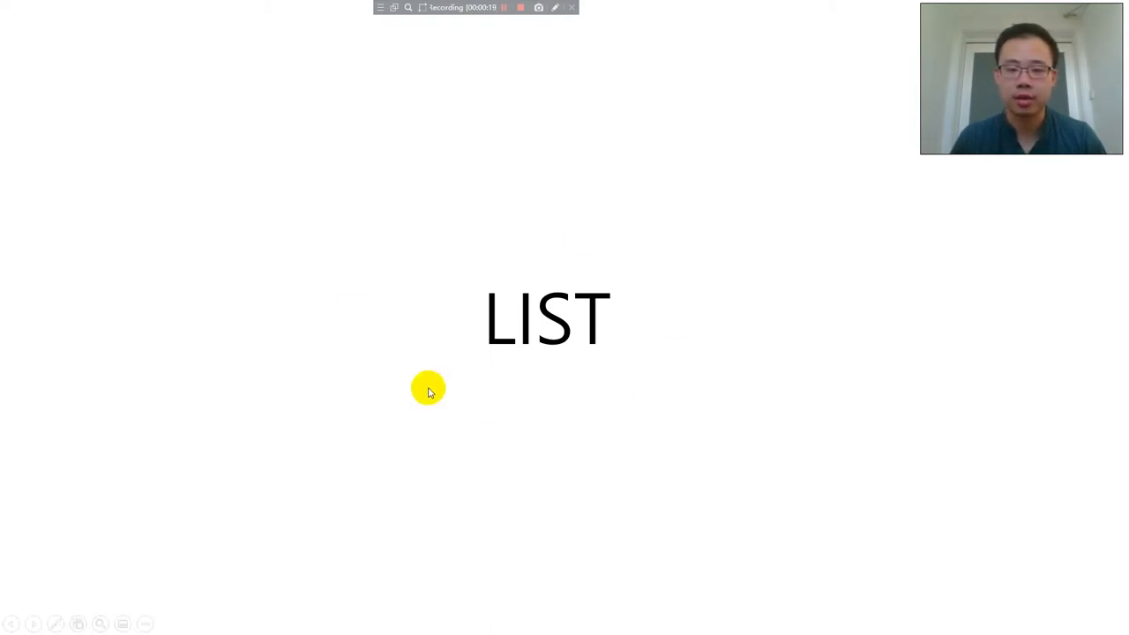
mouse_move(744, 83)
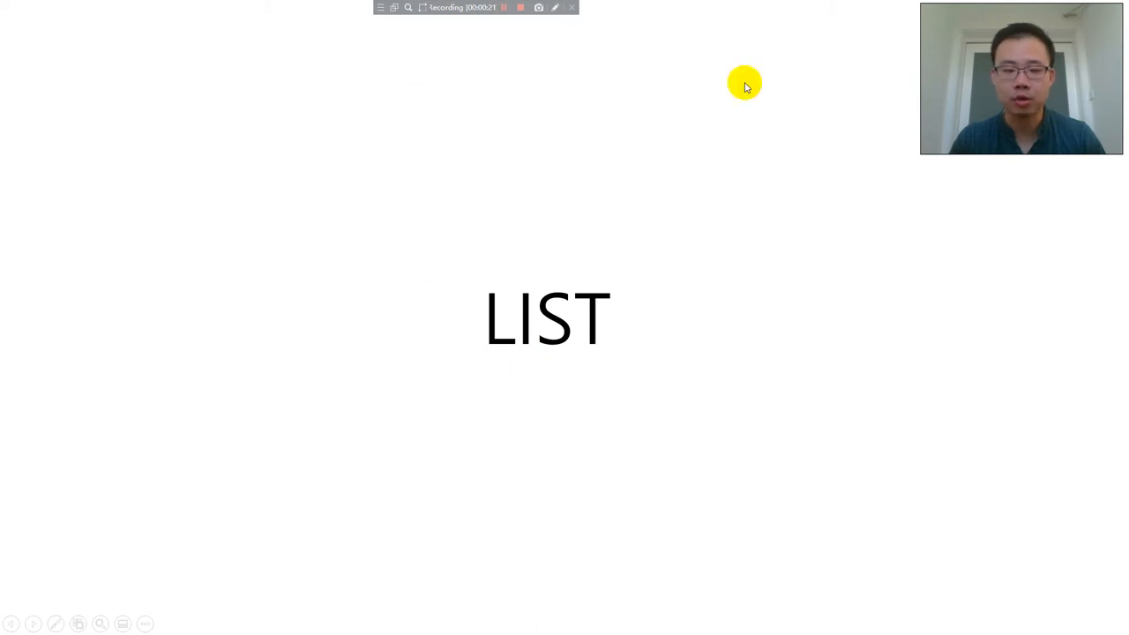
mouse_move(660, 300)
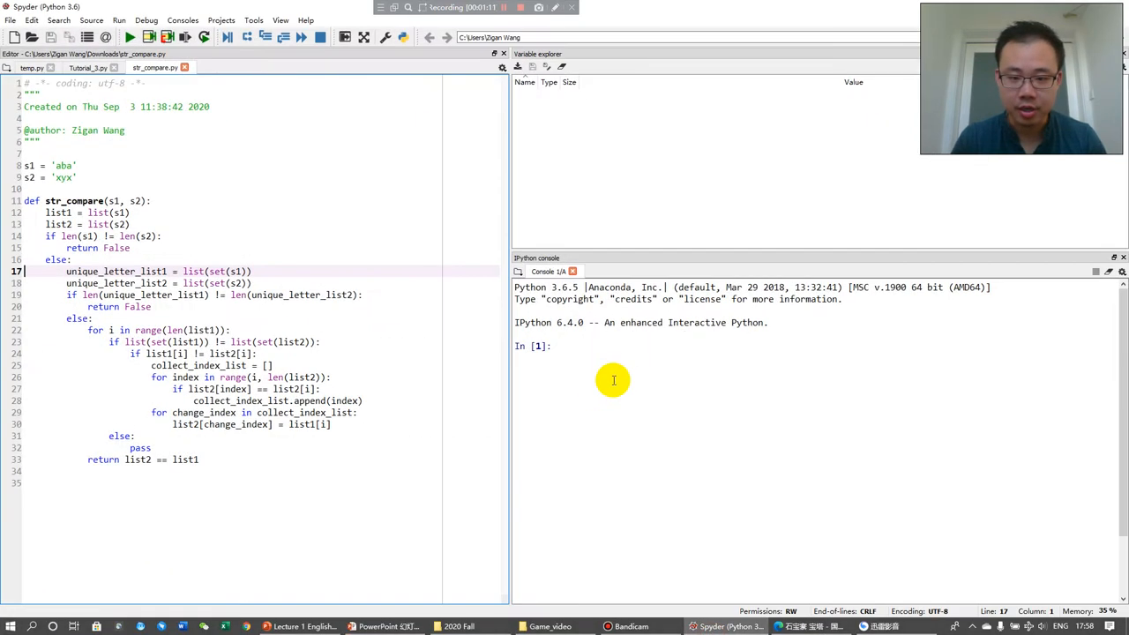
mouse_move(679, 369)
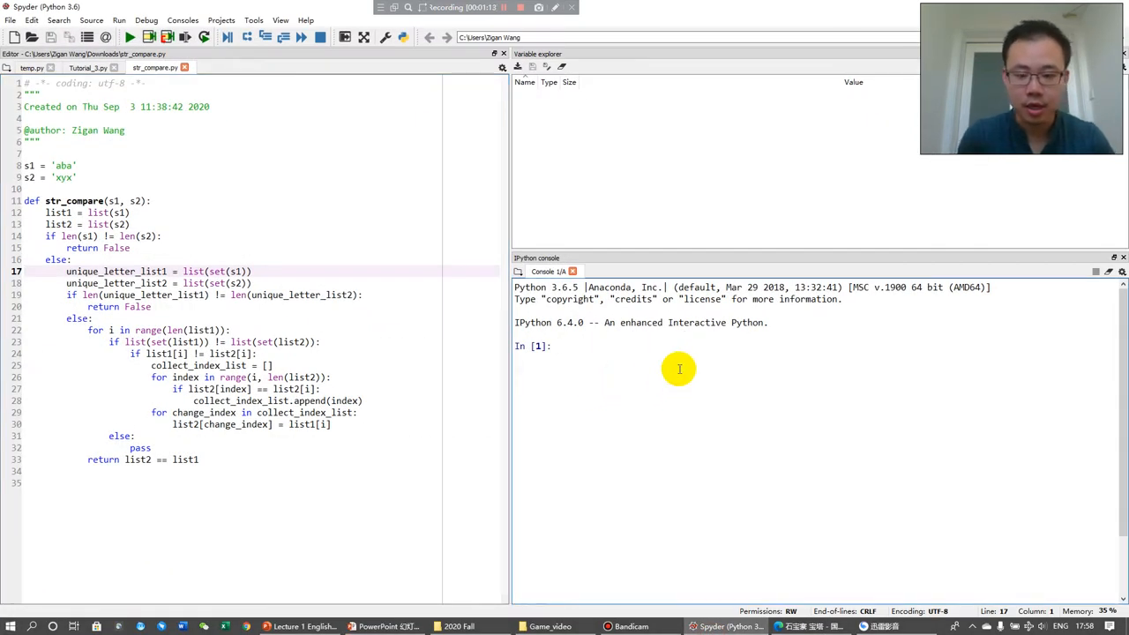
Step: Create myList = list('lowercase') in the console and echo its nine letters
text(myList =)
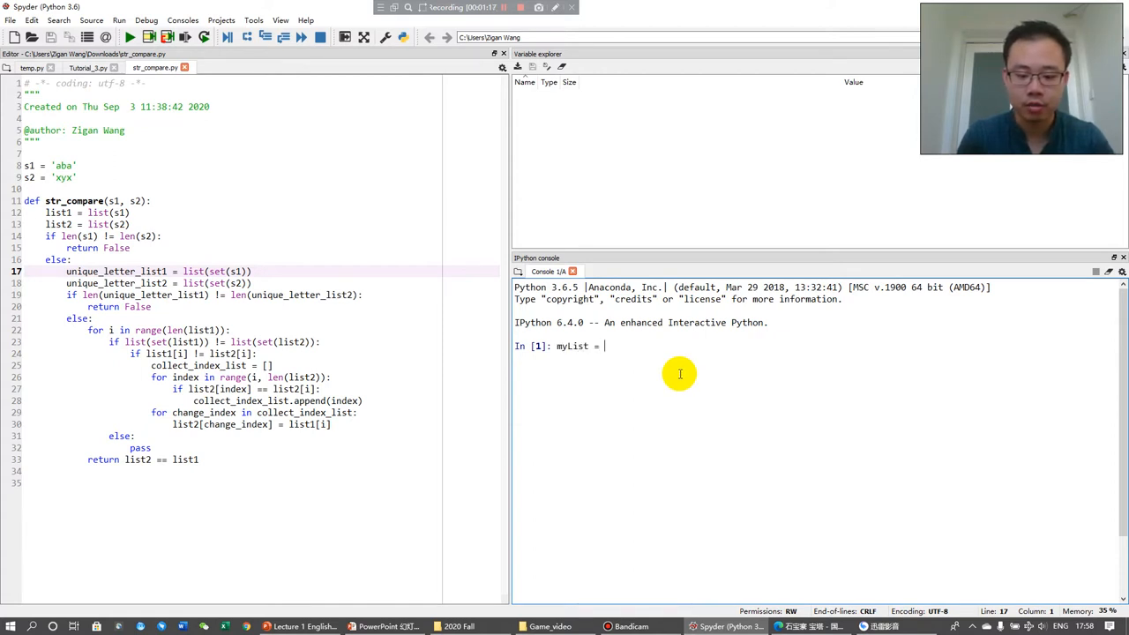
text(list())
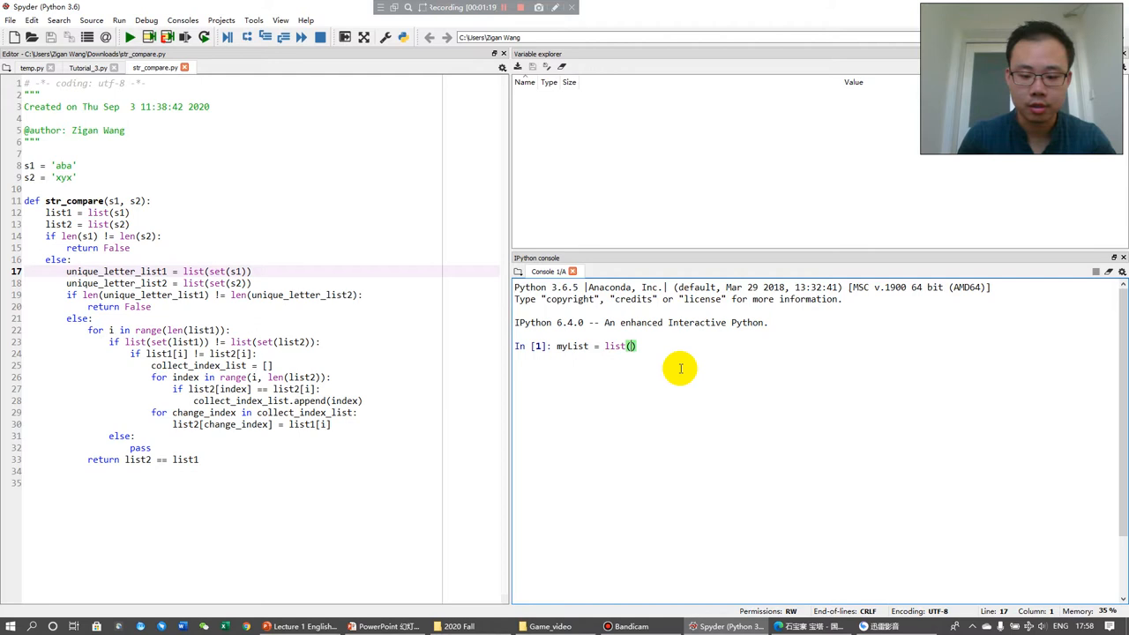
text(lowercase')
text(myL)
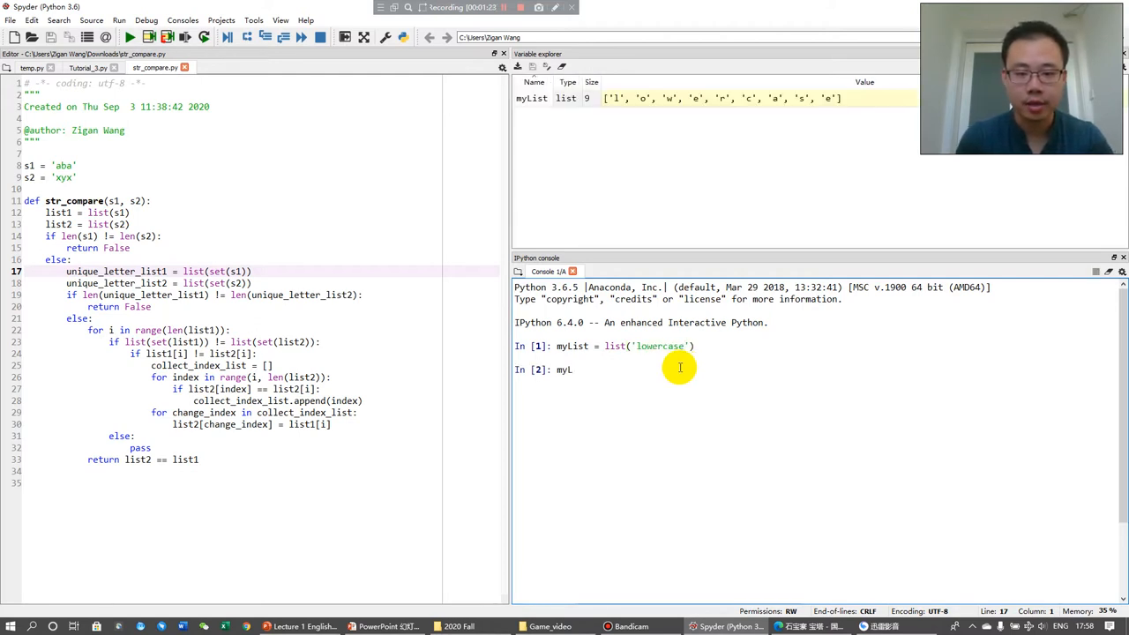
key(enter)
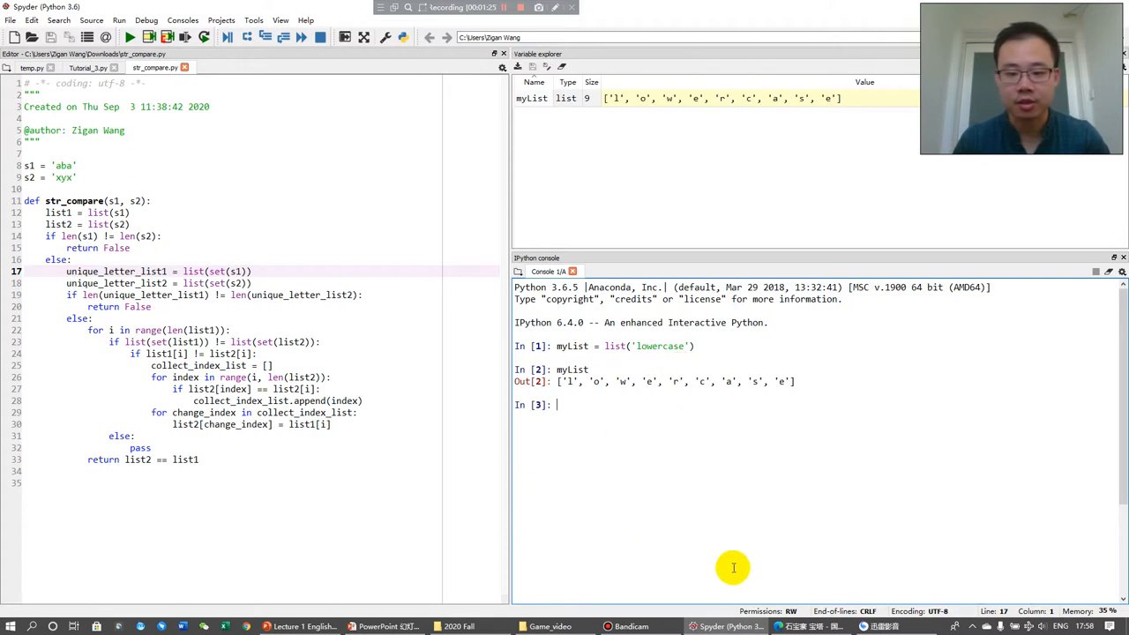
mouse_move(557, 390)
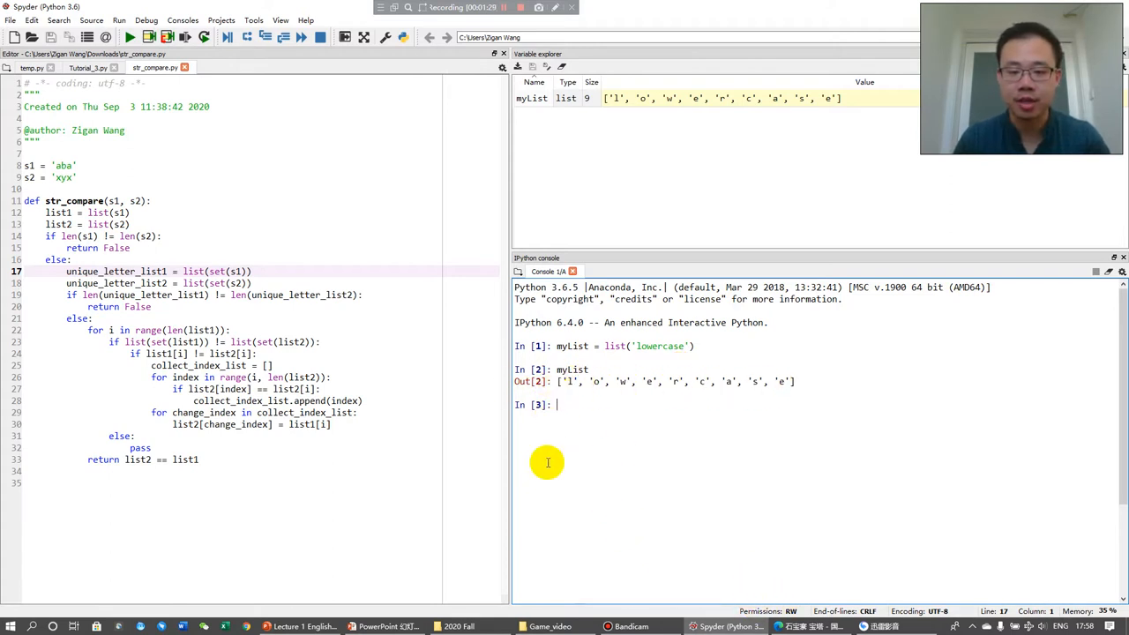
mouse_move(614, 426)
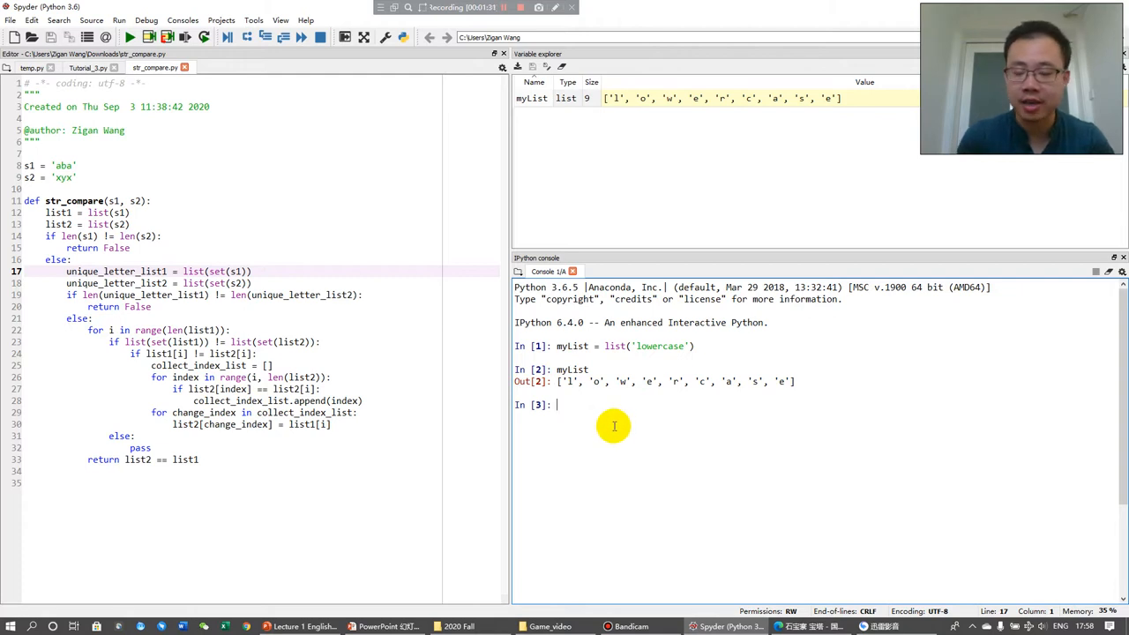
mouse_move(612, 431)
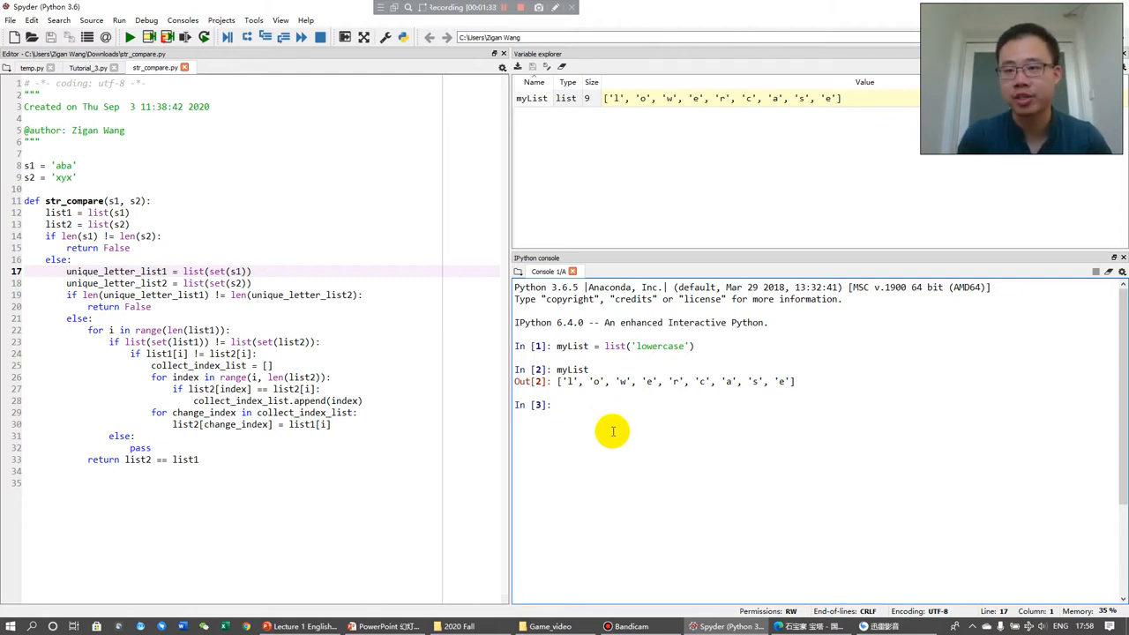
Step: Inspect myList[0], reassign the first element to 'L', and print the updated list
text(my)
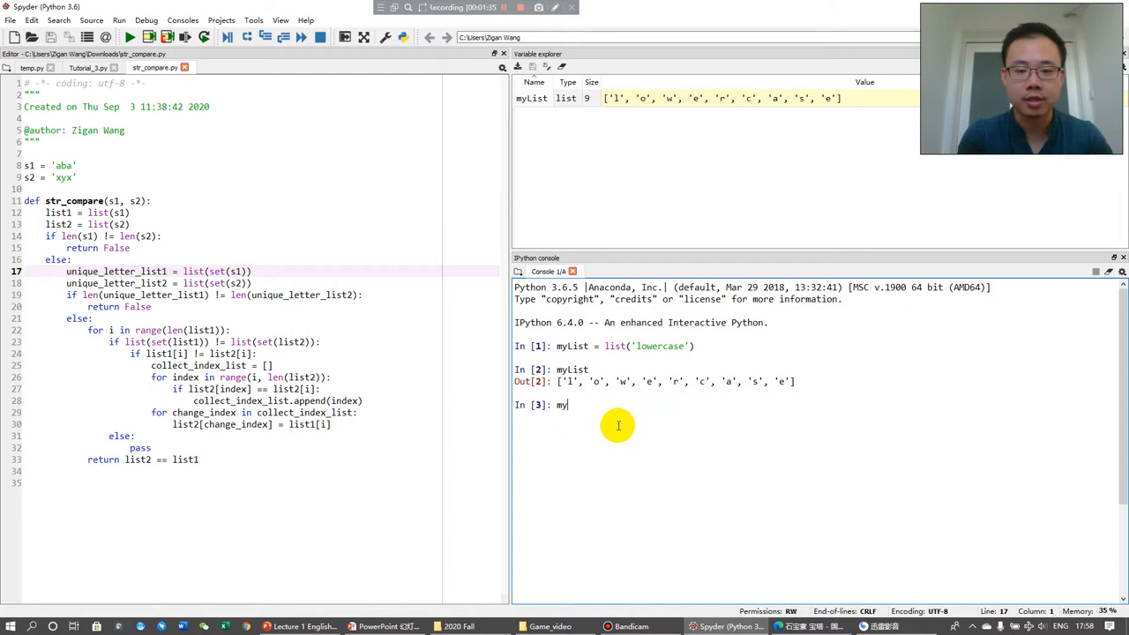
text([])
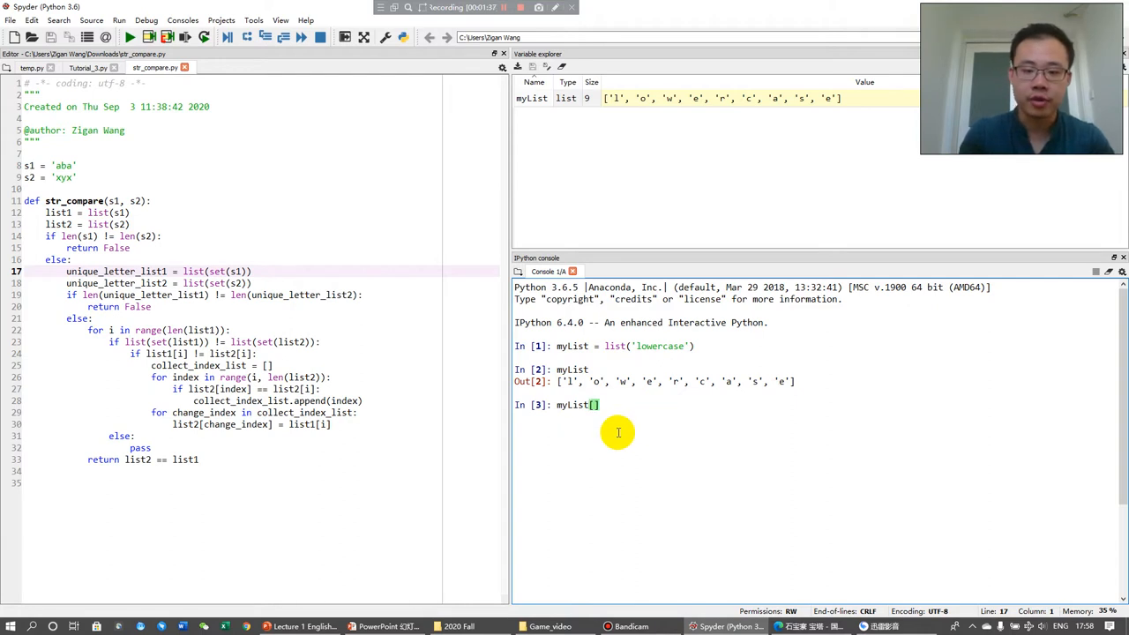
text(0)
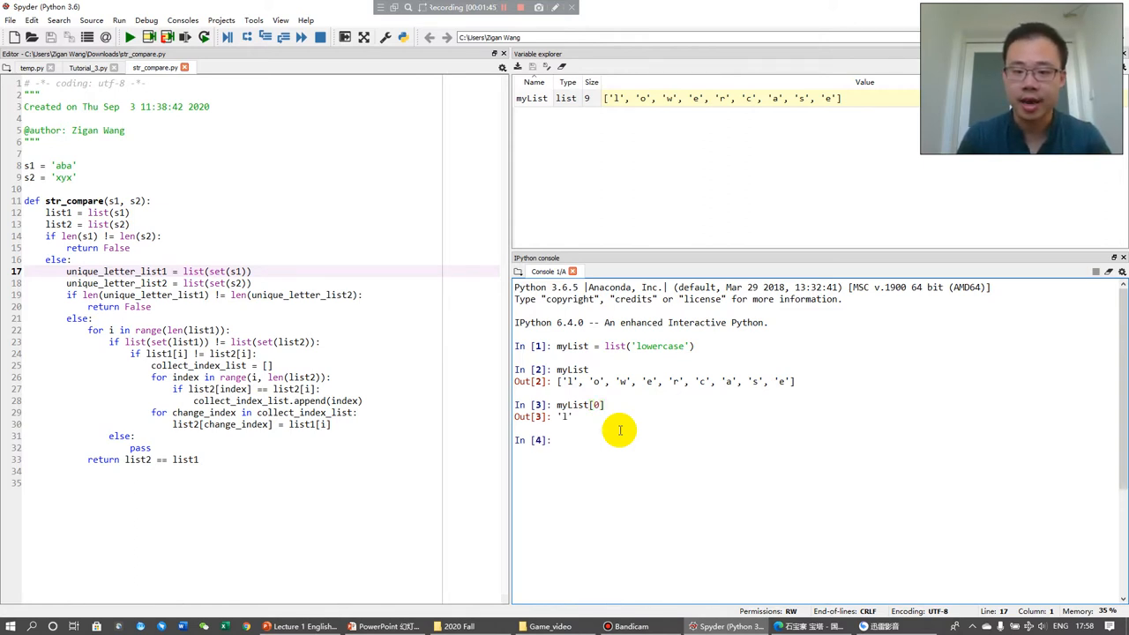
text(myList[0])
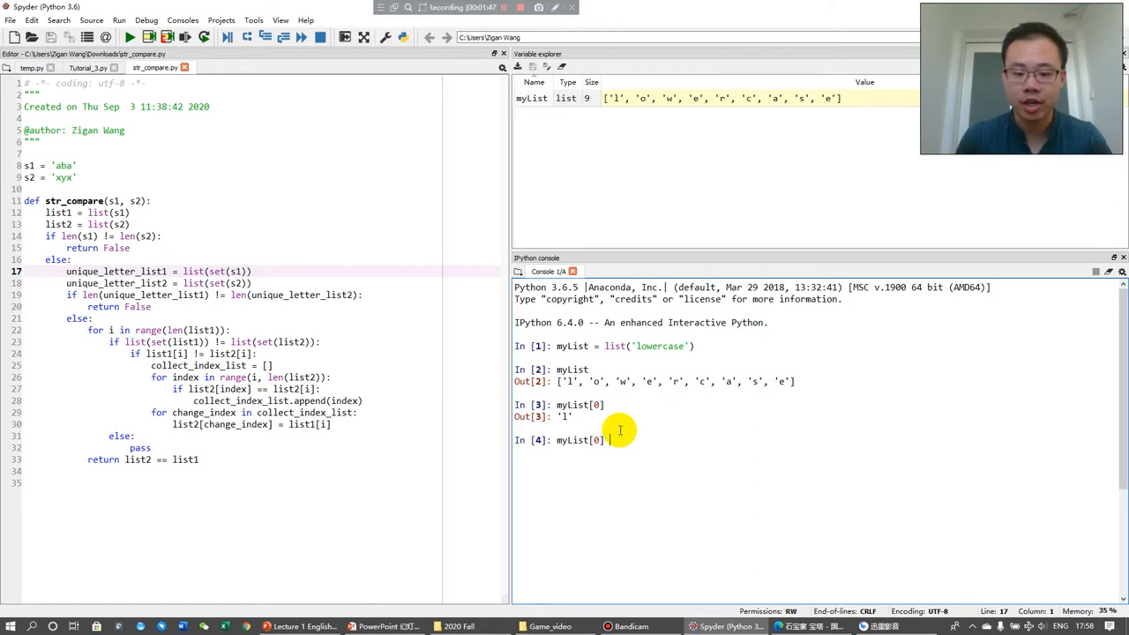
text(= 'l')
text(myList)
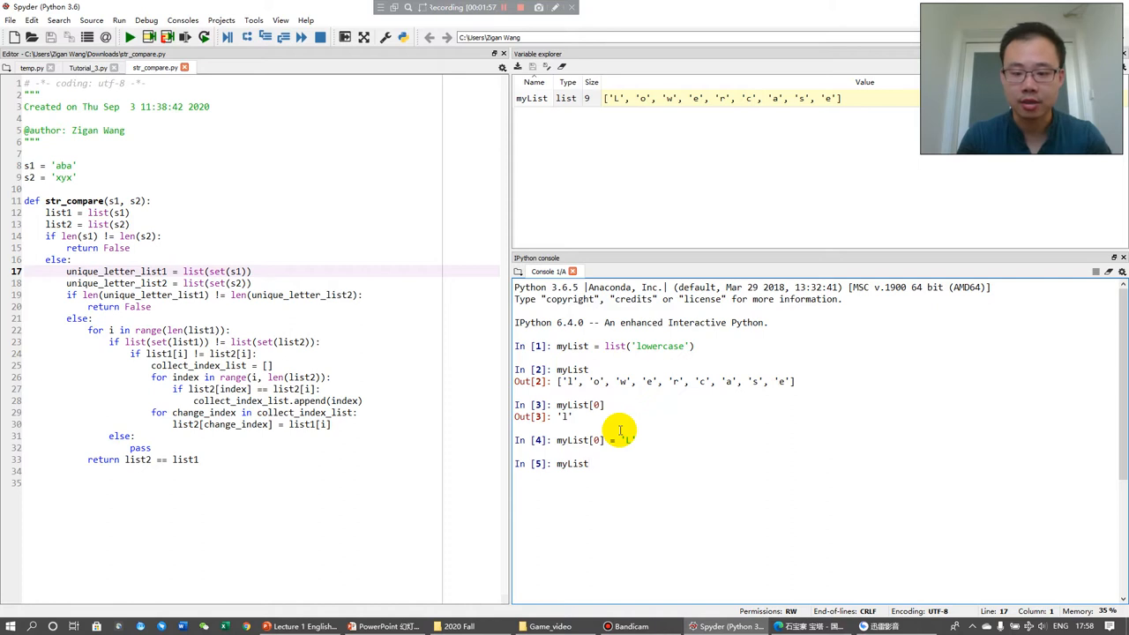
key(enter)
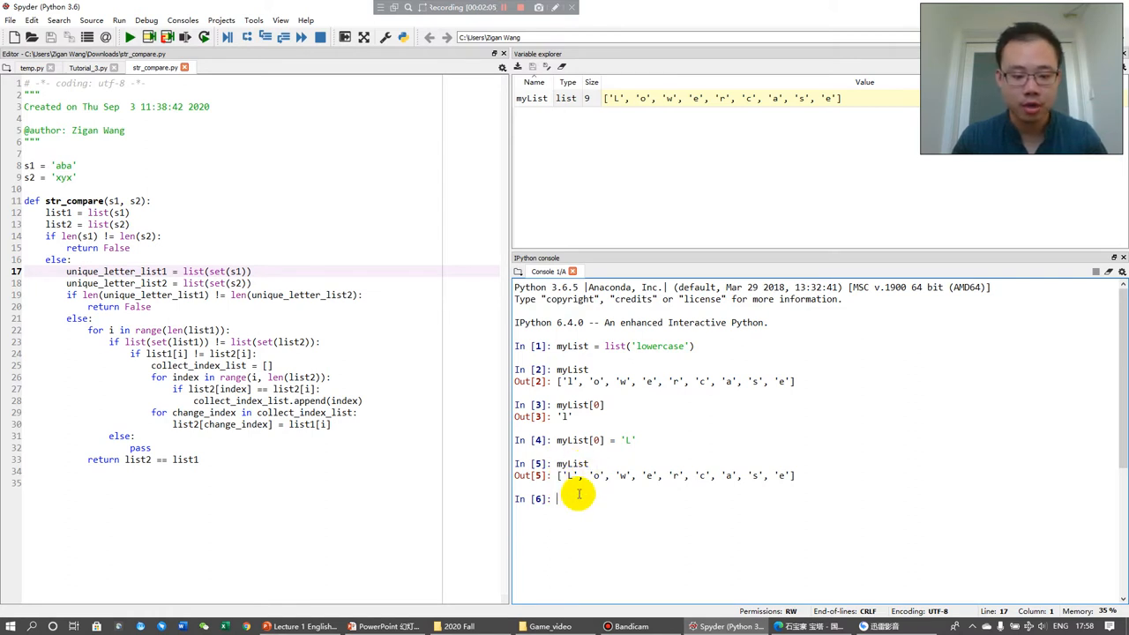
mouse_move(611, 488)
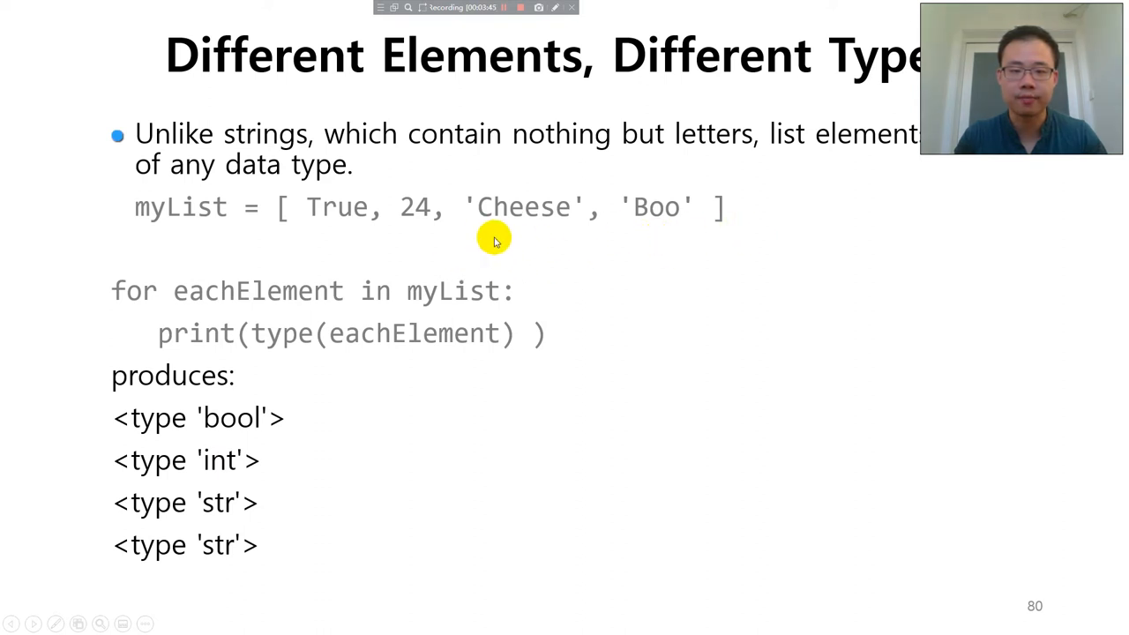
mouse_move(534, 225)
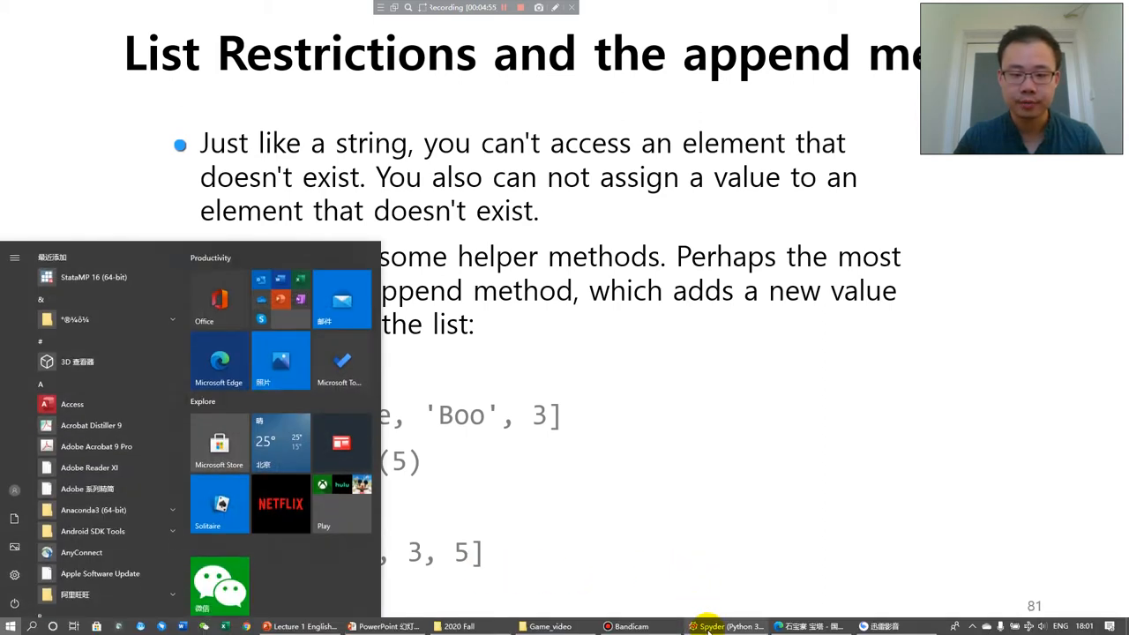
Step: Append 111 to myList and echo the ten-element list
click(714, 626)
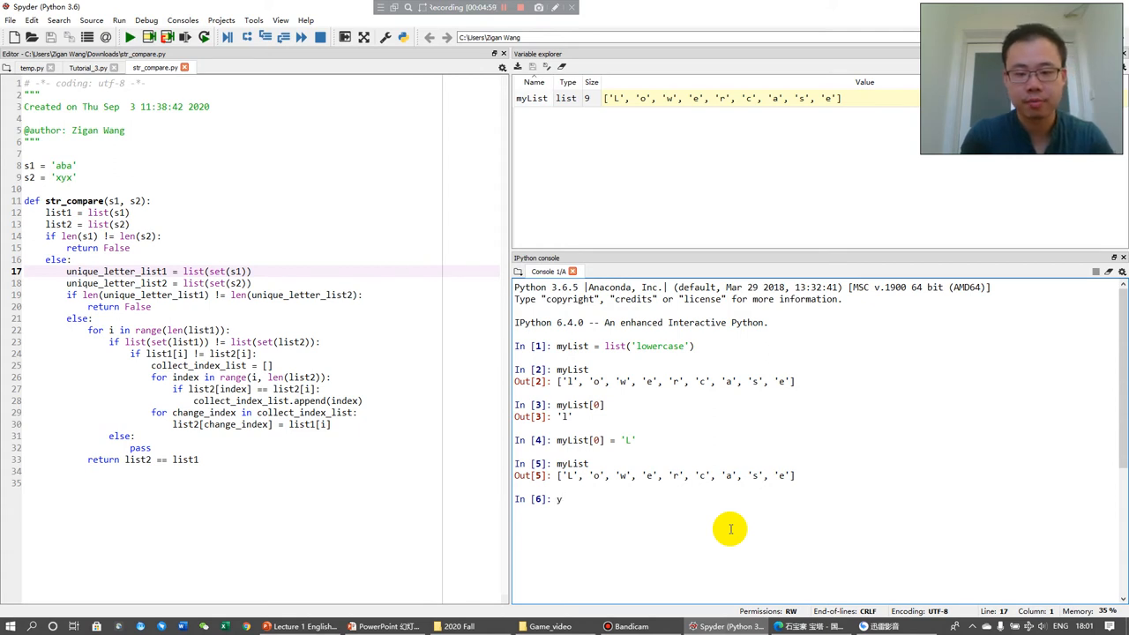
text(myList.append()
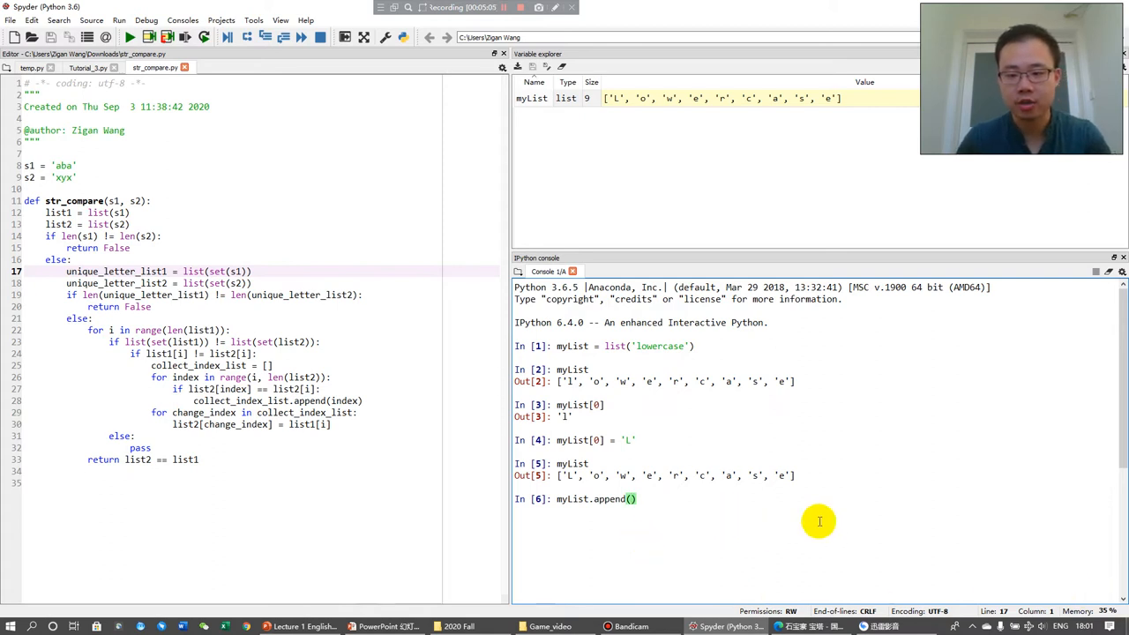
key(Return)
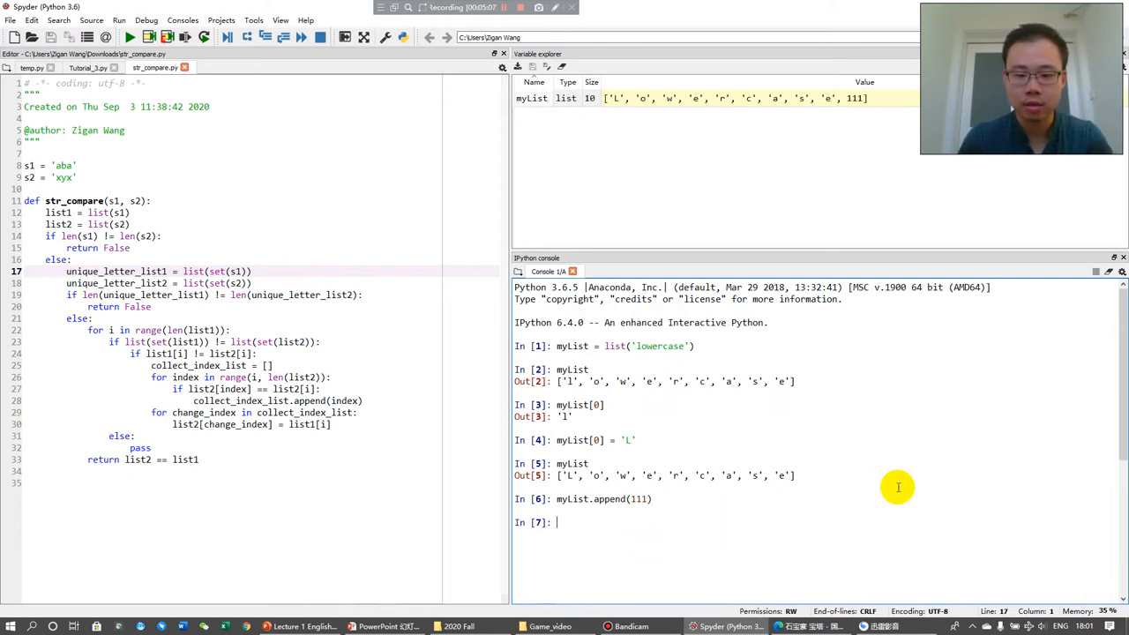
text(myList)
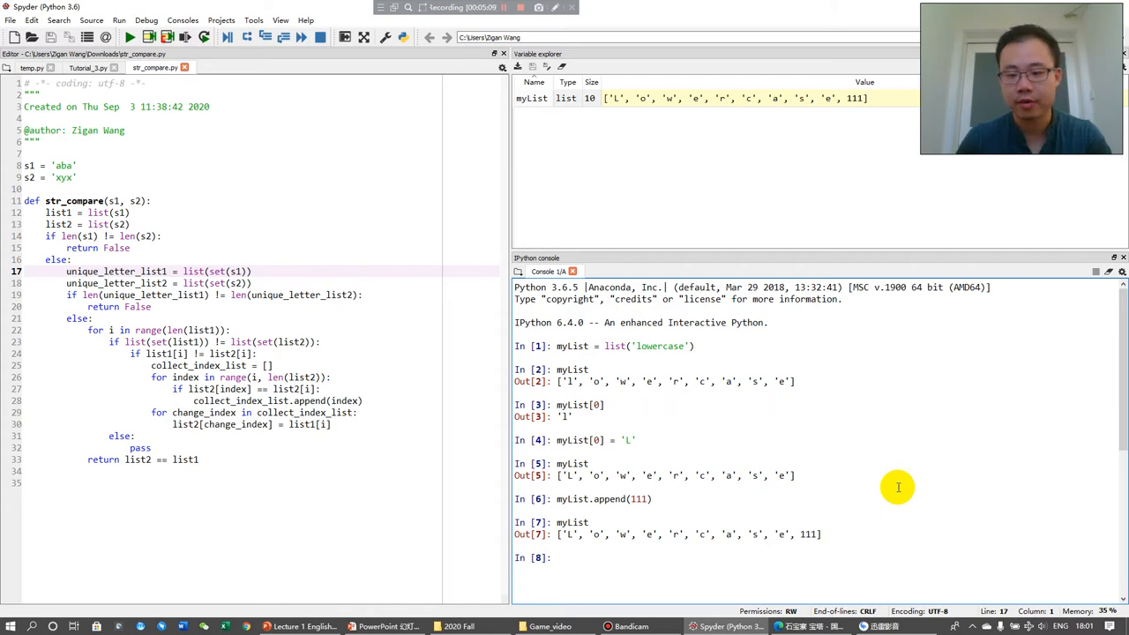
mouse_move(765, 566)
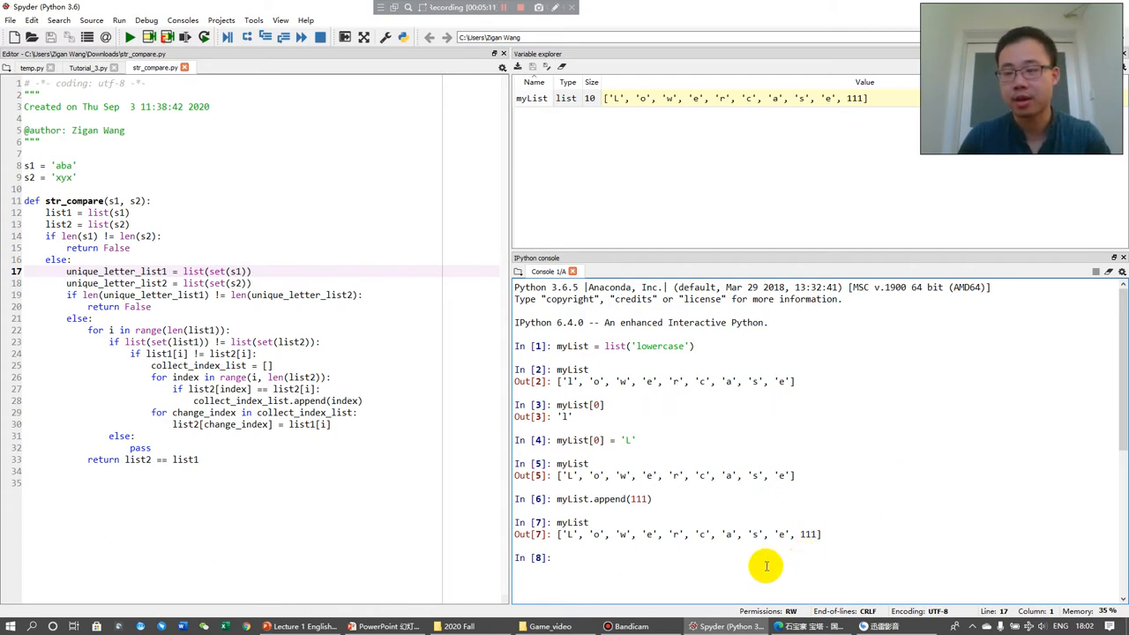
text(myList.append(111))
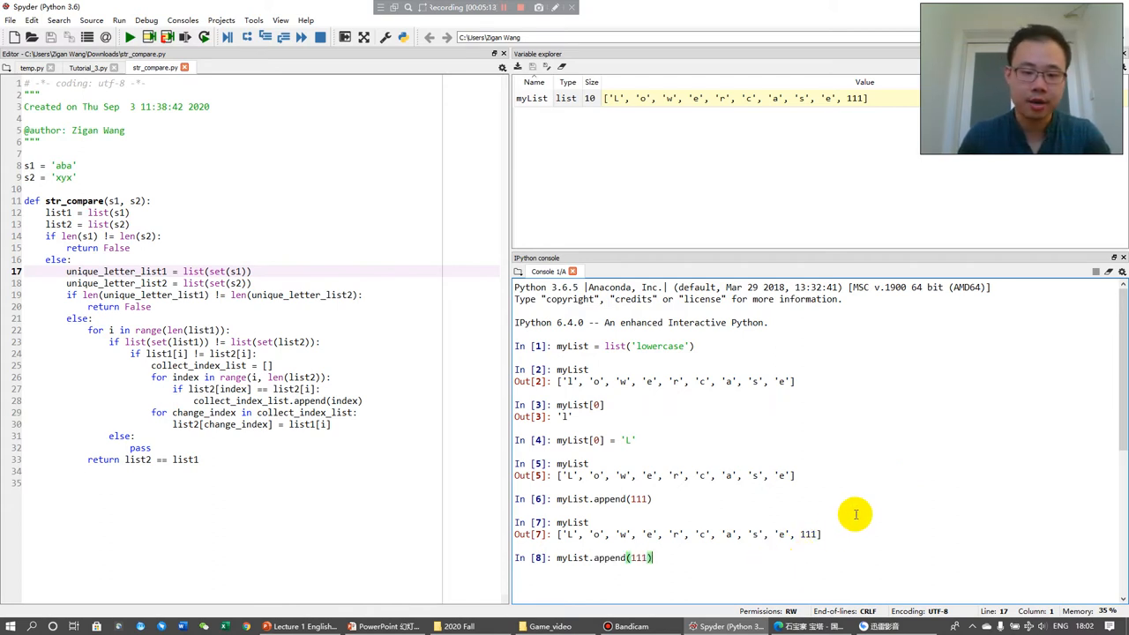
Step: Run myList.extend(111), hit a TypeError, then extend with [111] and print eleven items
double_click(610, 557)
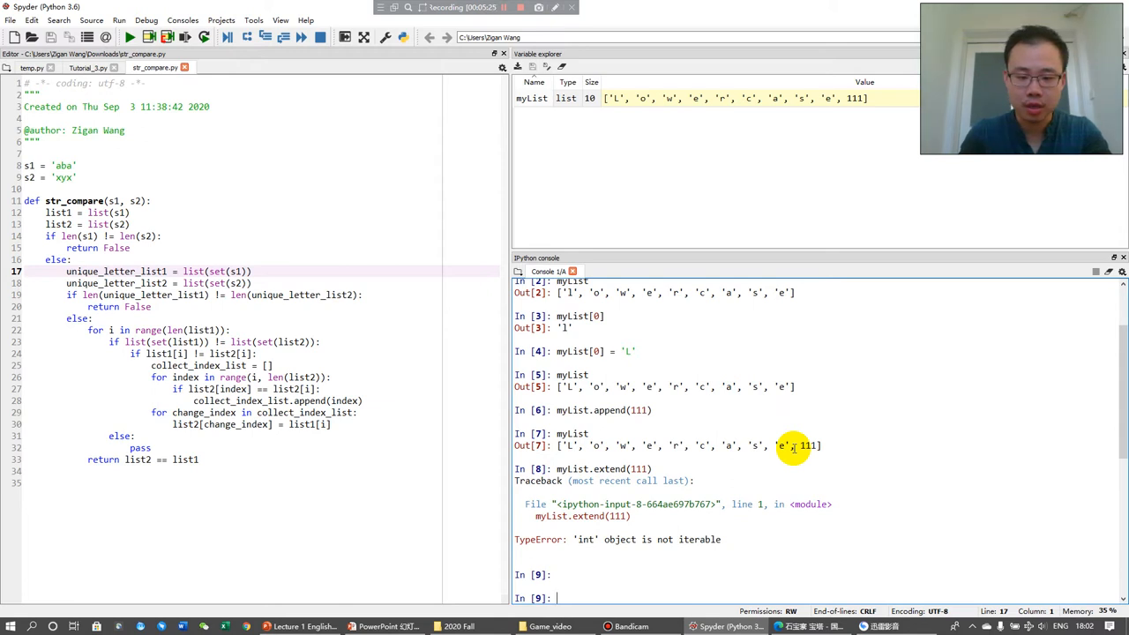
text(myList.extend(111))
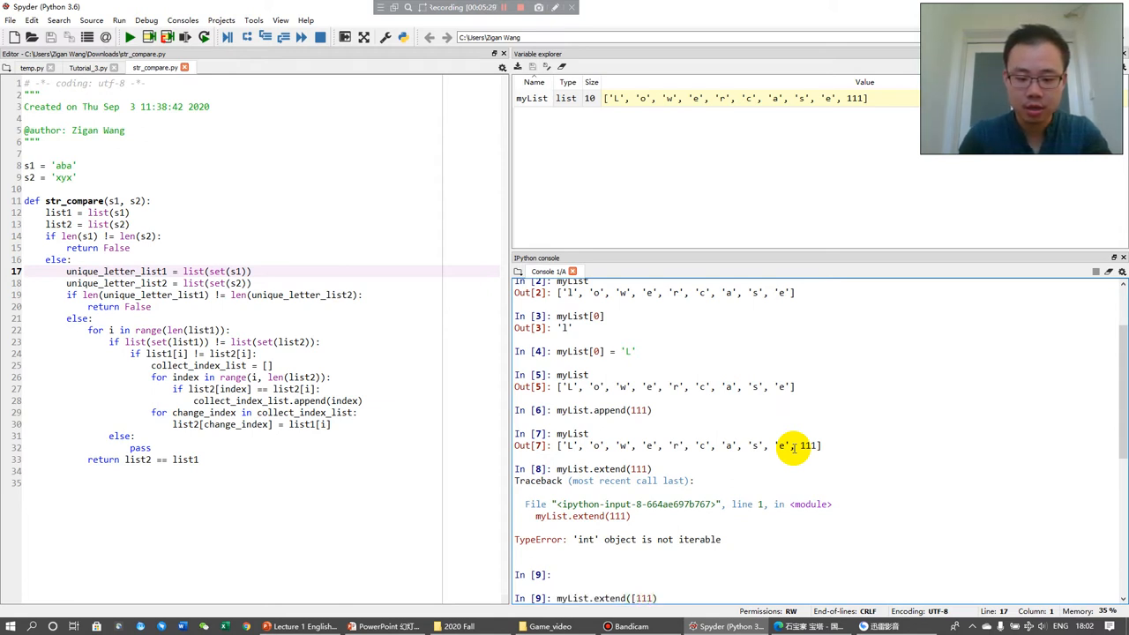
key(return)
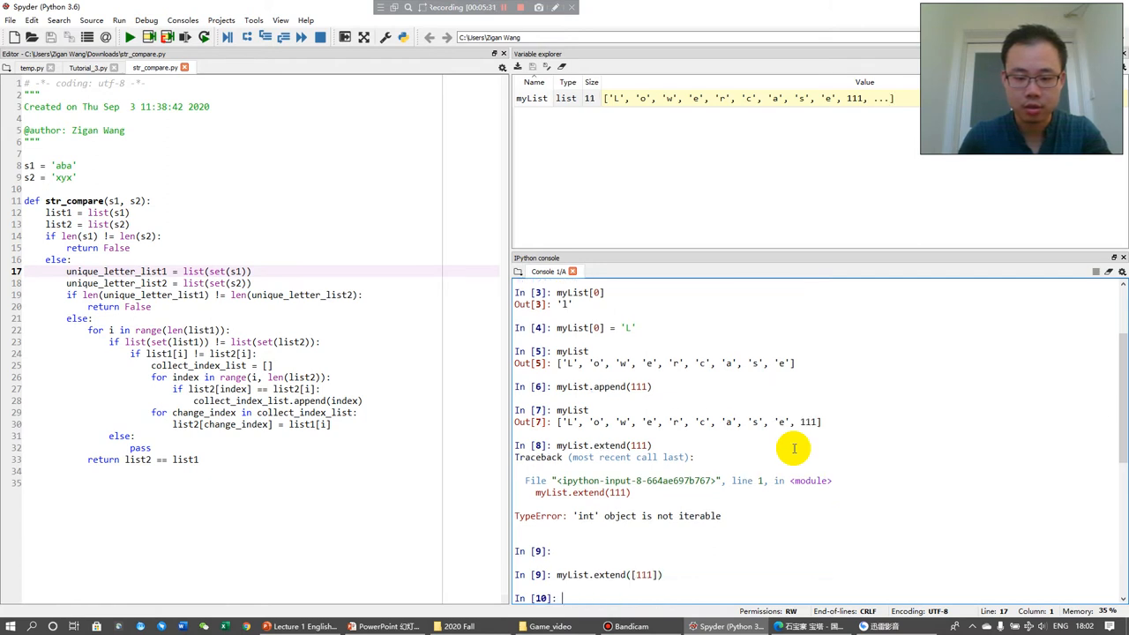
text(myList)
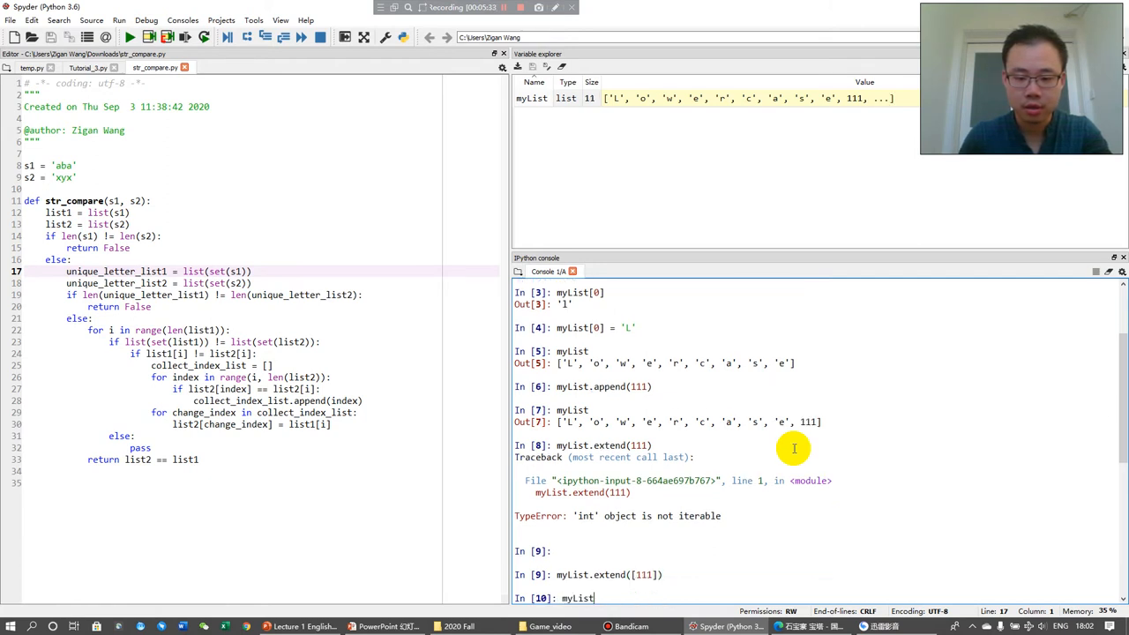
key(Return)
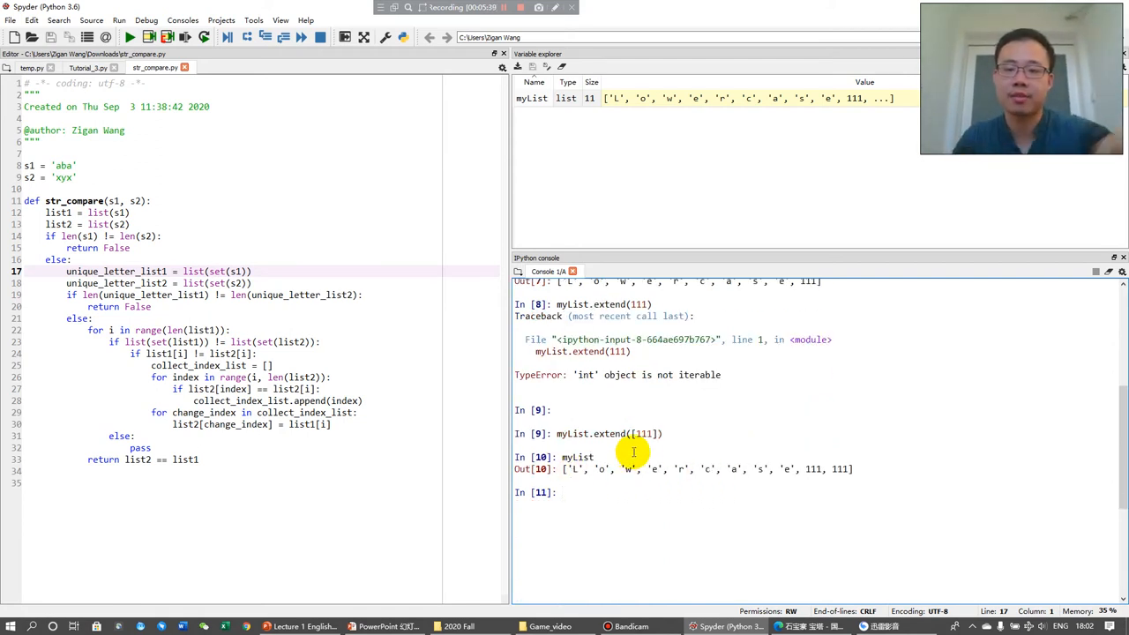
mouse_move(789, 450)
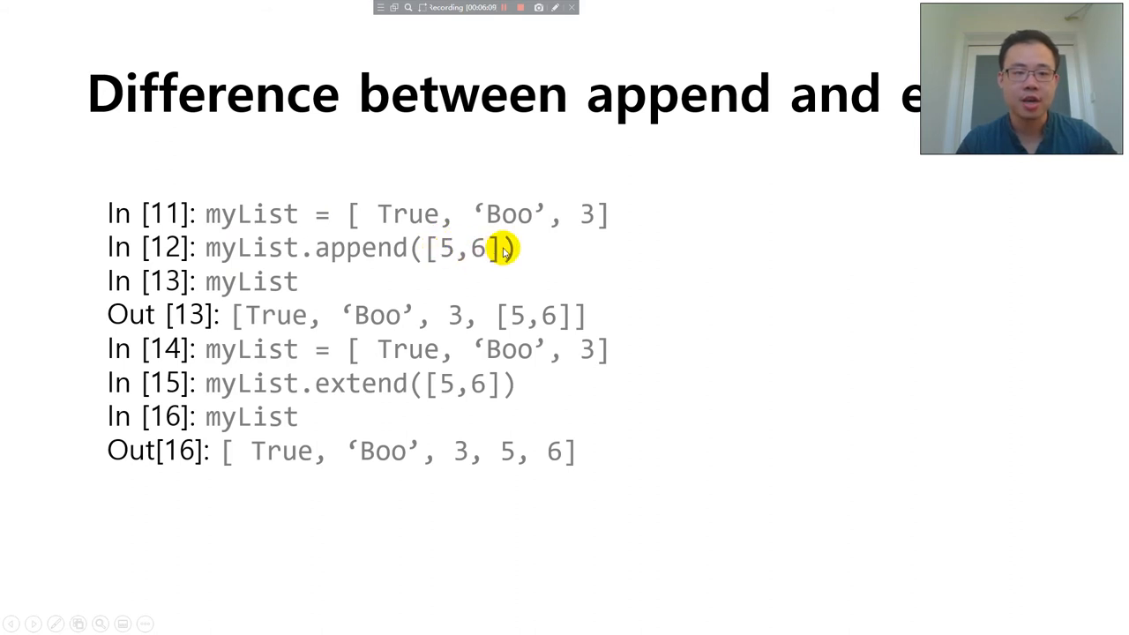
mouse_move(480, 213)
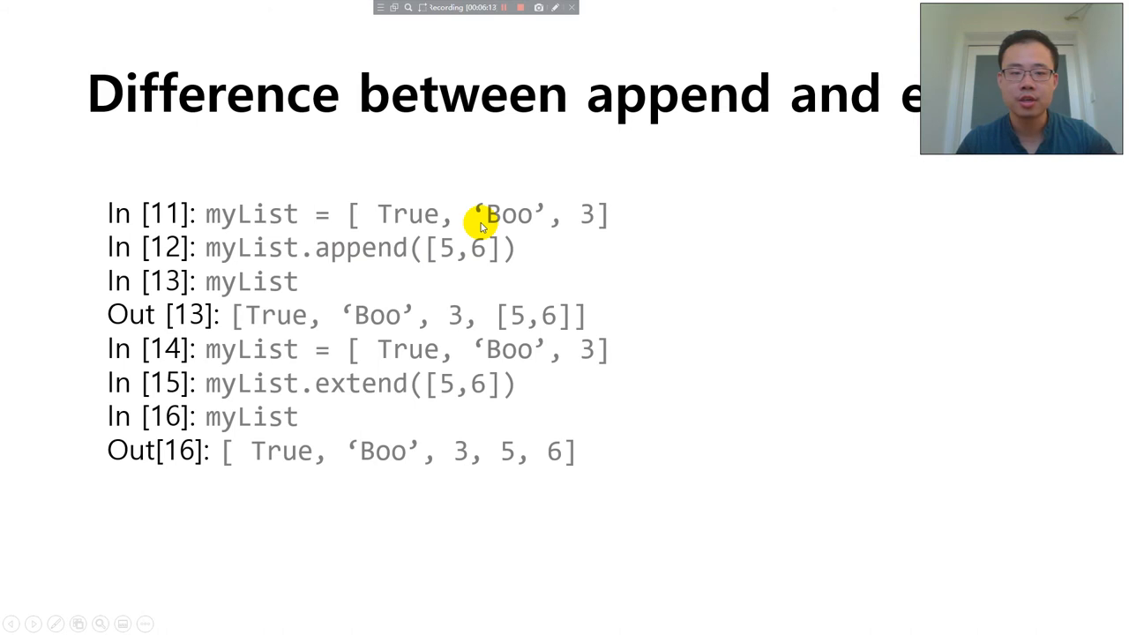
mouse_move(453, 258)
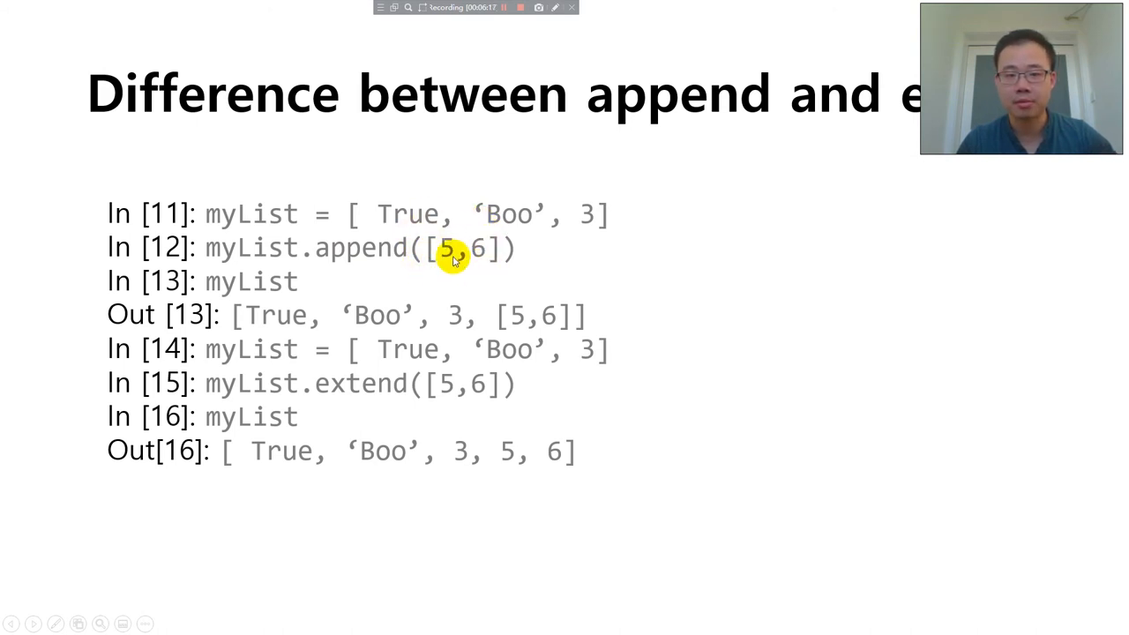
mouse_move(551, 311)
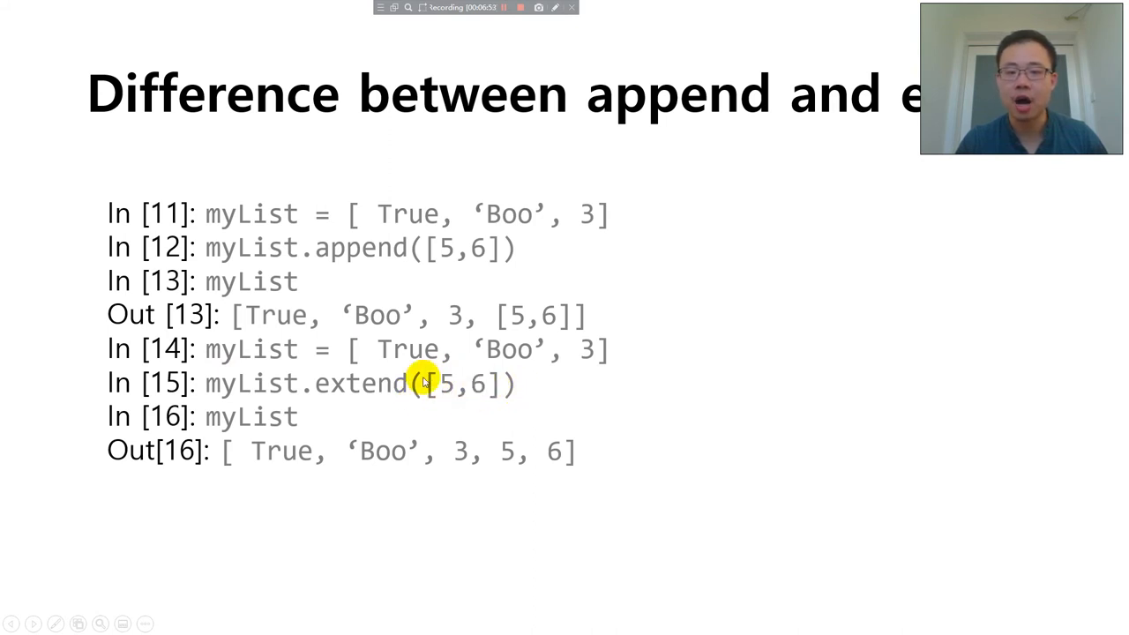
mouse_move(457, 383)
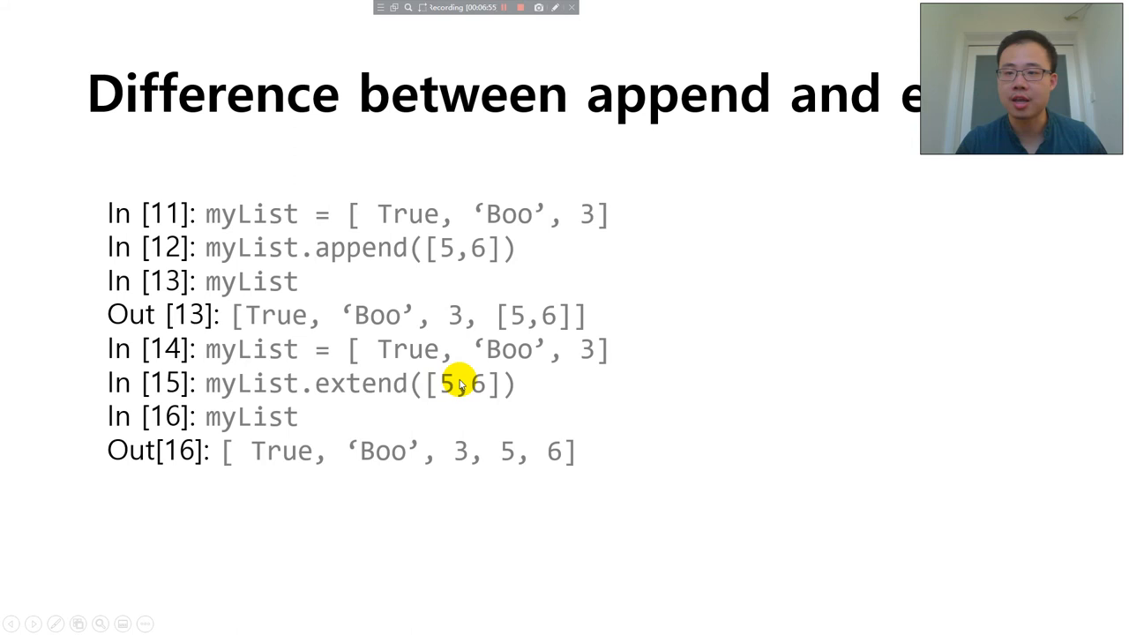
mouse_move(342, 448)
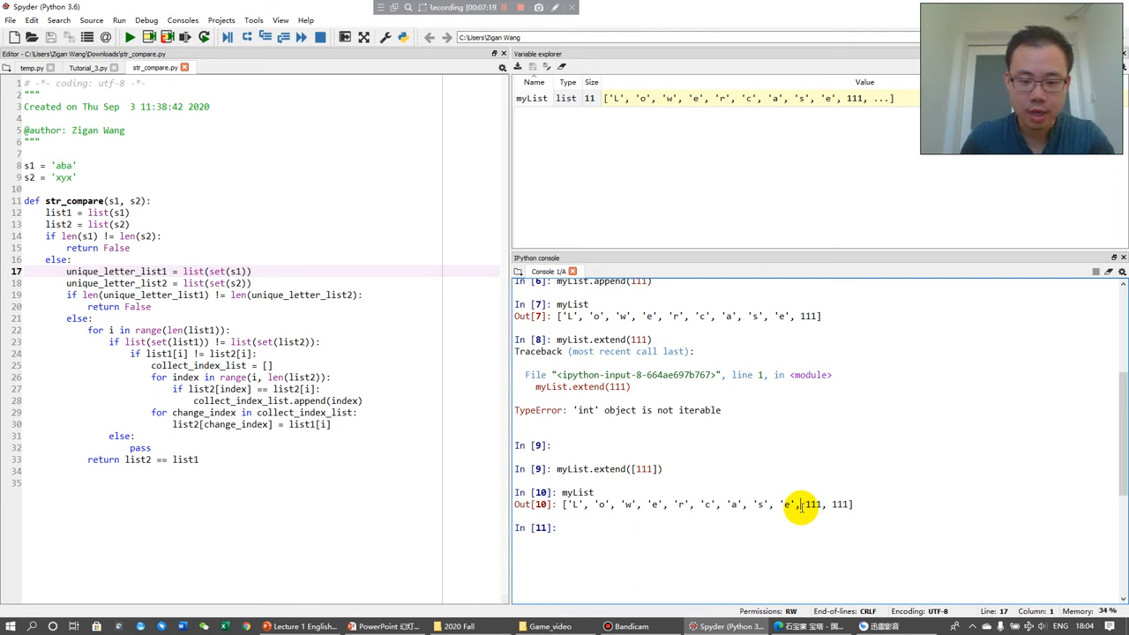
Step: Run myList.extend([5,6,[7,8]]) to add 5, 6 and the nested list [7, 8]
text(my)
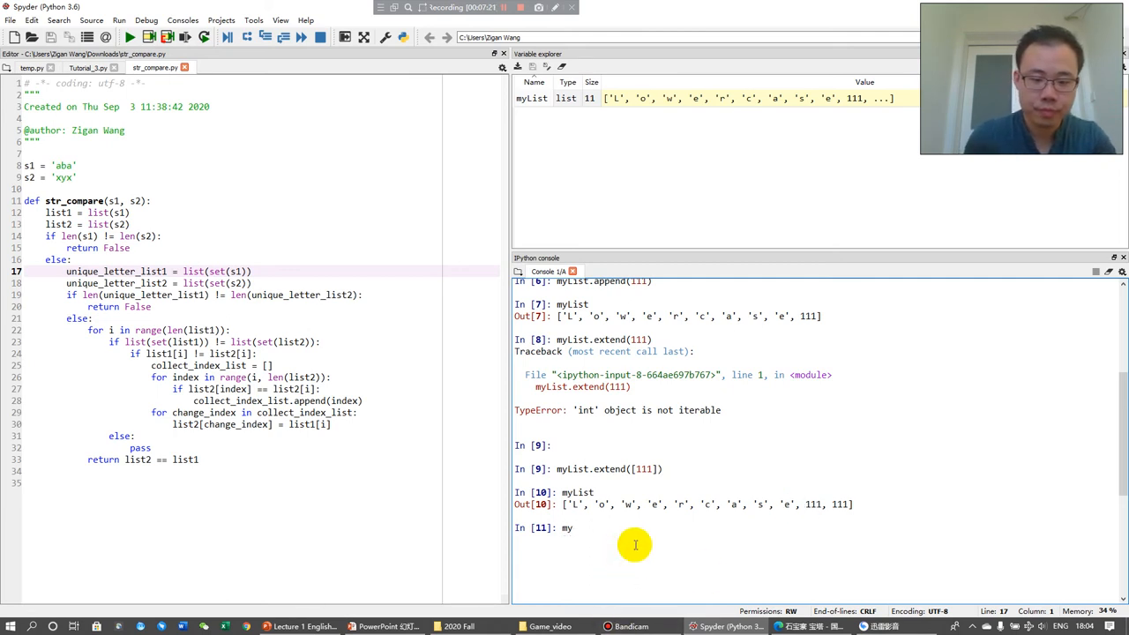
text(List.extend([)
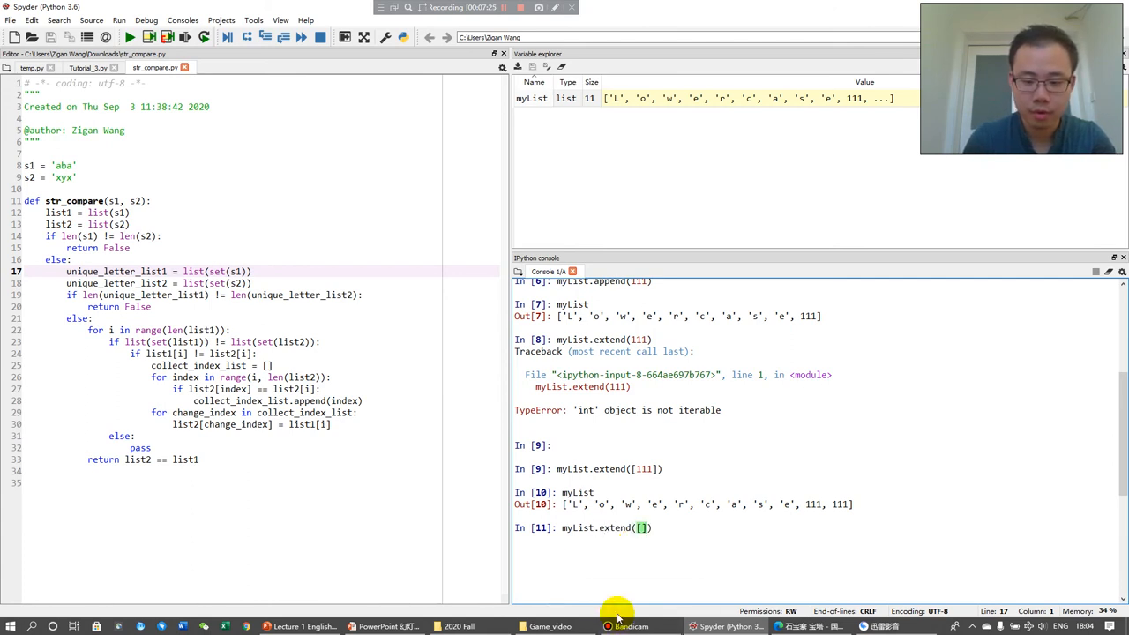
text(5,6)
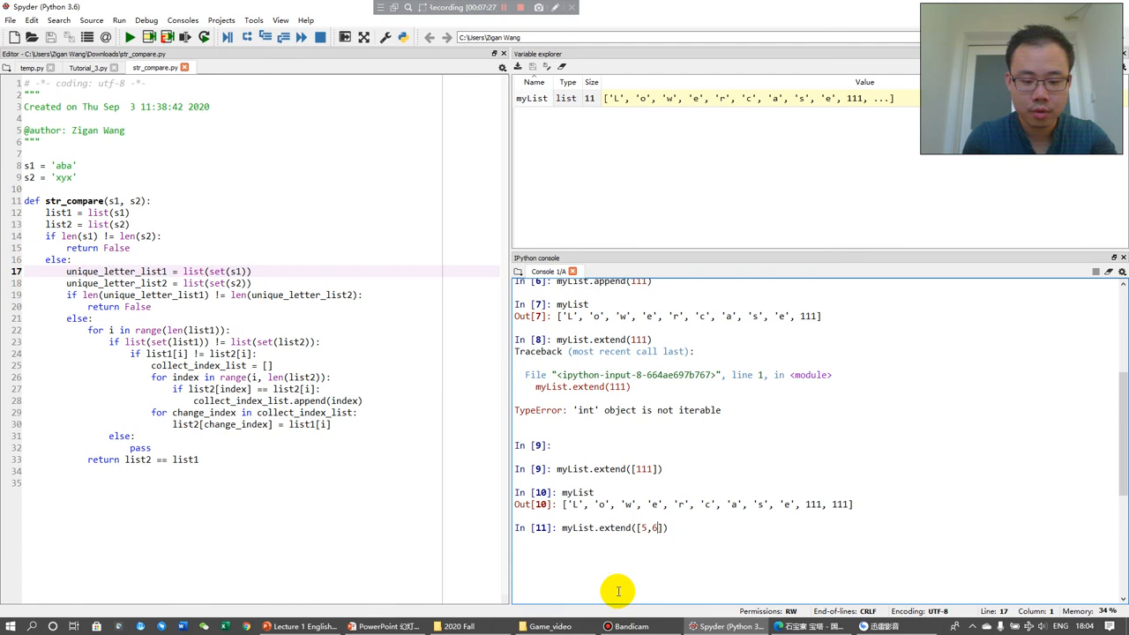
text([])
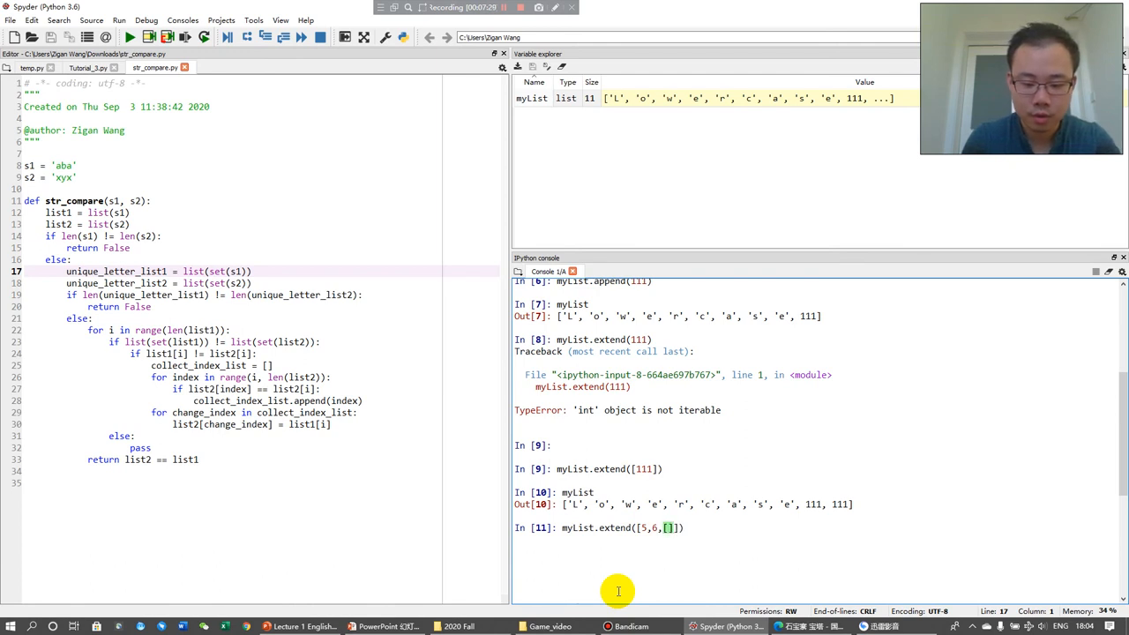
text(7,8)
text(myList)
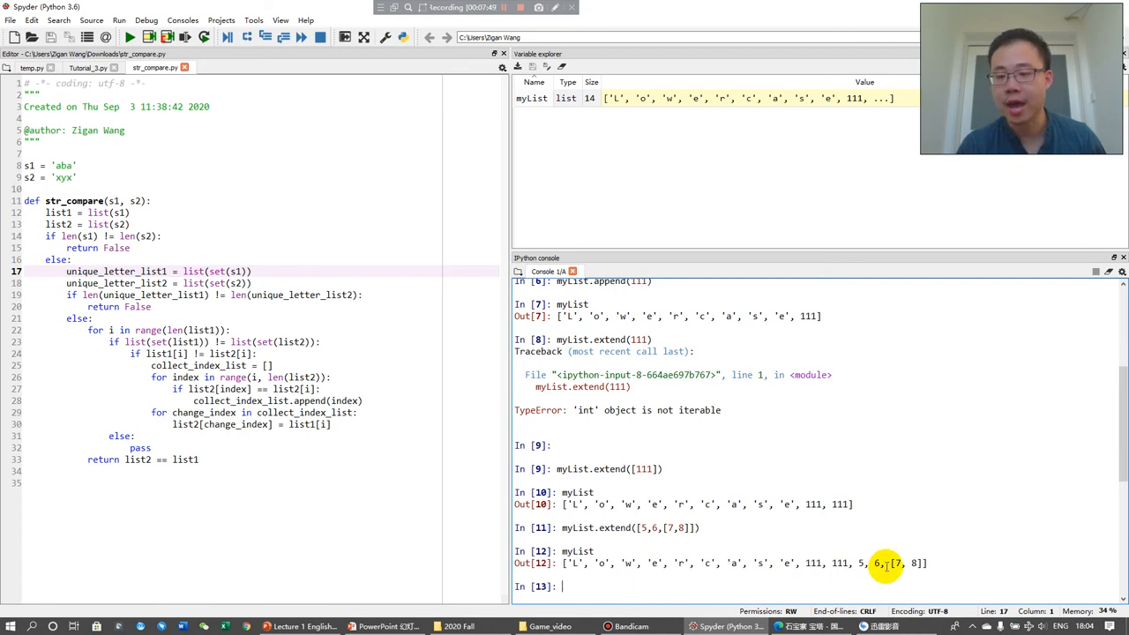
mouse_move(900, 574)
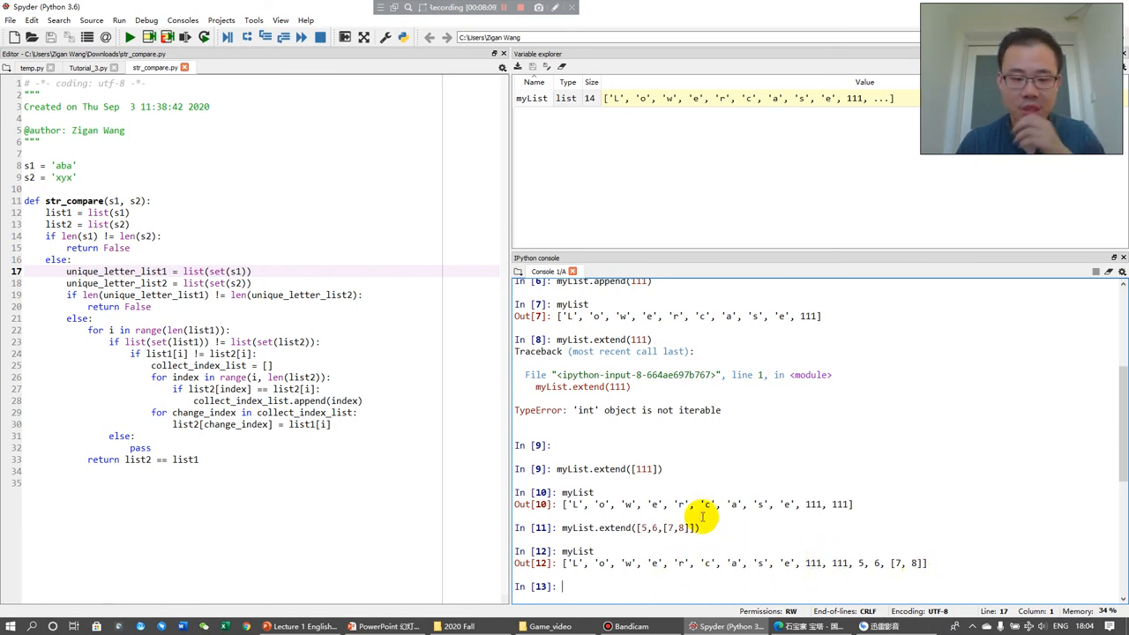
text(mylist.extend([5,6,[7,8]]))
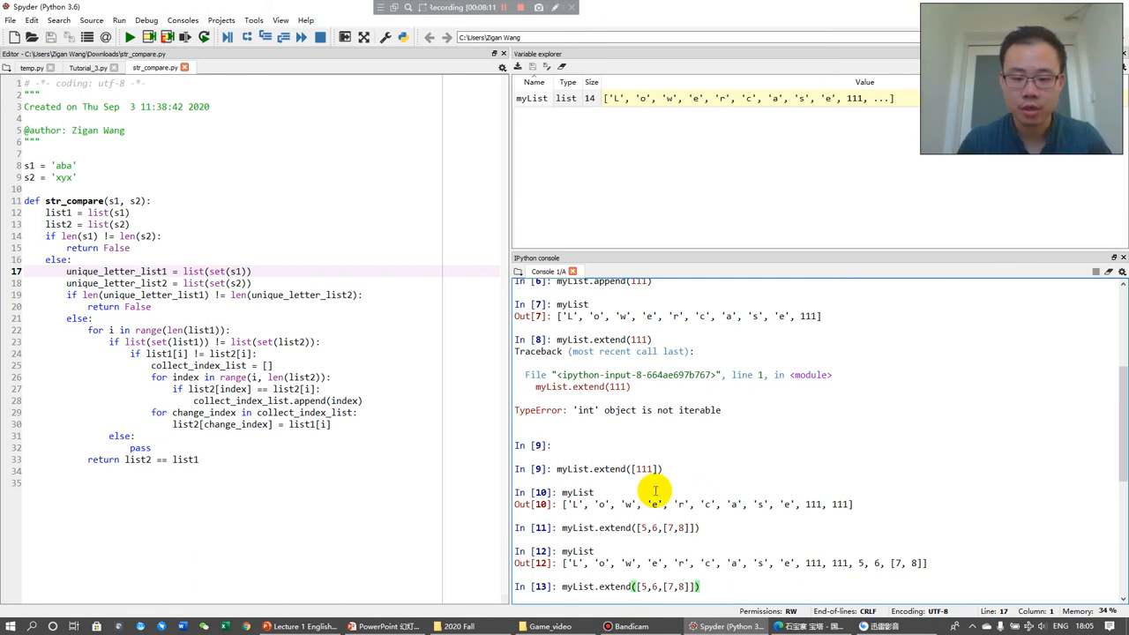